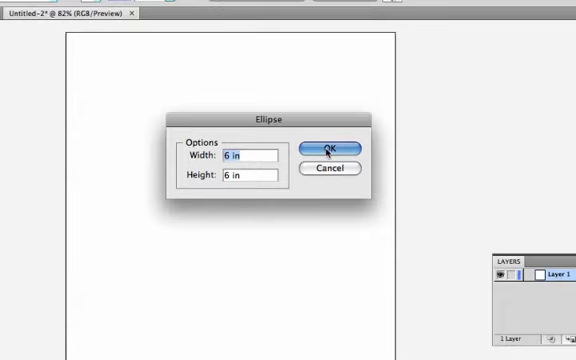
Confirm the Ellipse dialog to create a 6 in × 6 in circle on the artboard
left_click(328, 148)
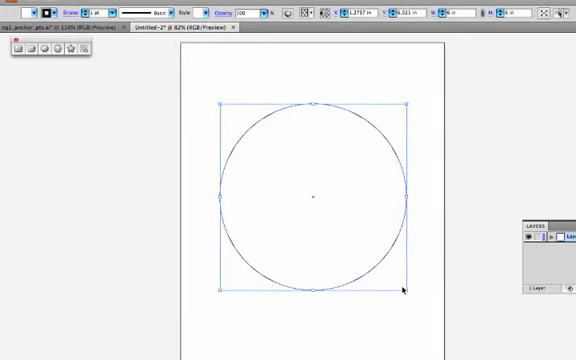
mouse_move(408, 100)
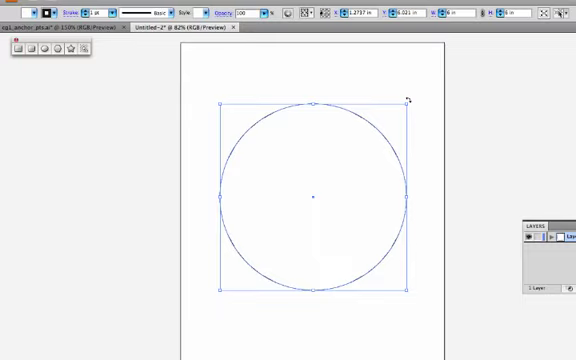
mouse_move(332, 104)
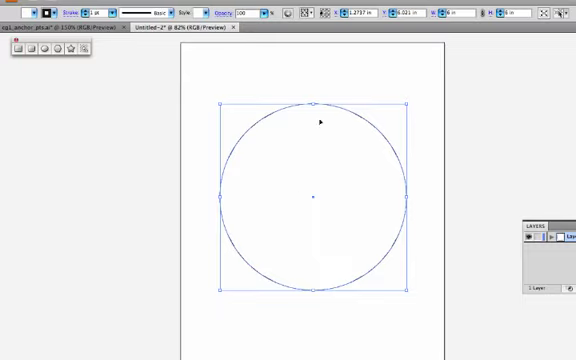
mouse_move(320, 130)
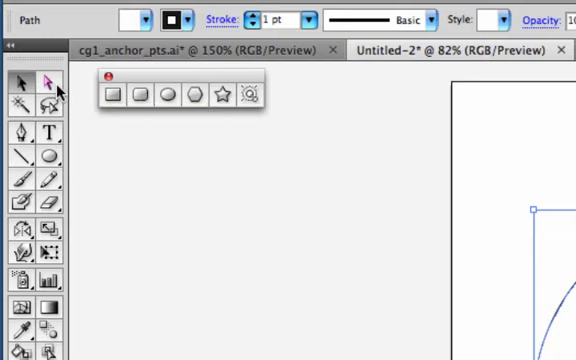
mouse_move(18, 80)
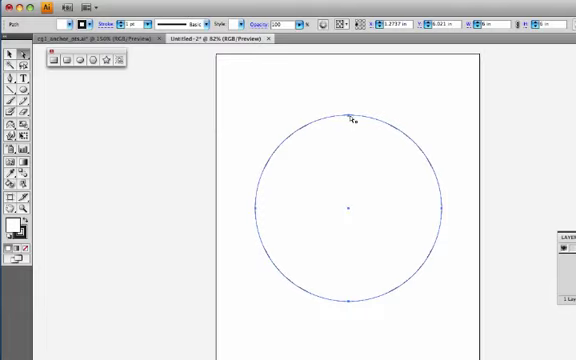
mouse_move(368, 280)
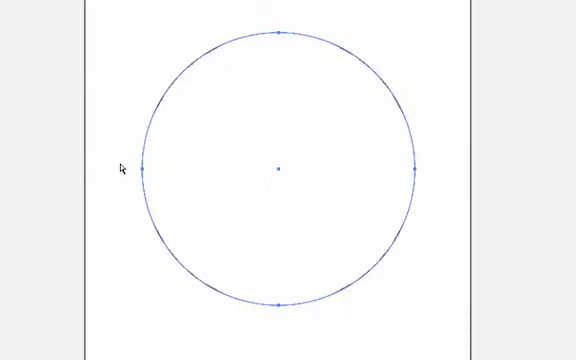
mouse_move(390, 240)
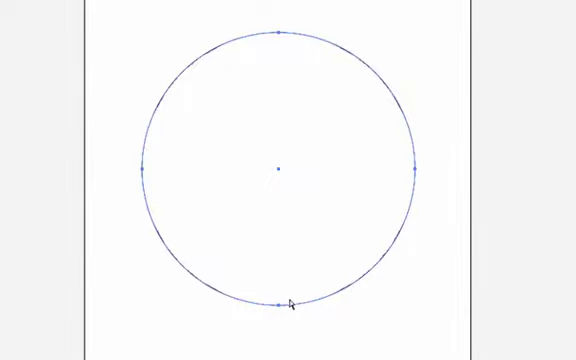
mouse_move(328, 68)
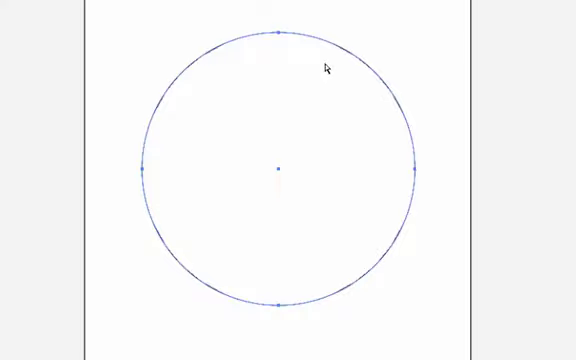
mouse_move(424, 180)
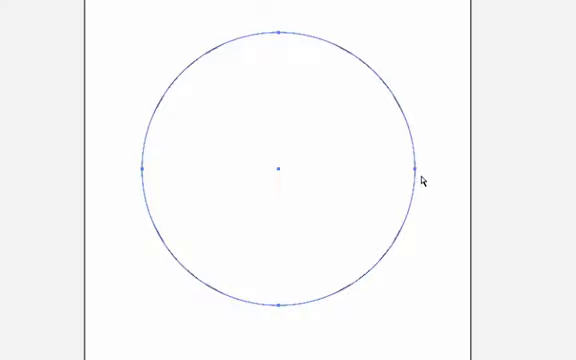
mouse_move(280, 32)
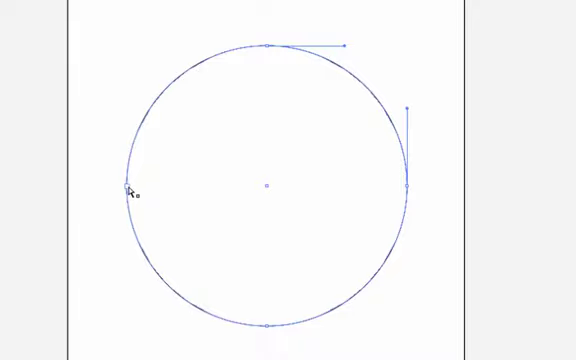
mouse_move(336, 210)
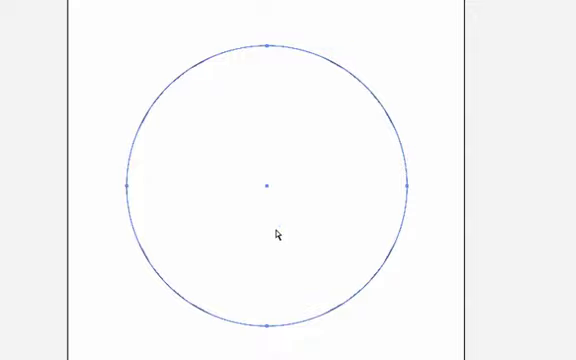
mouse_move(366, 68)
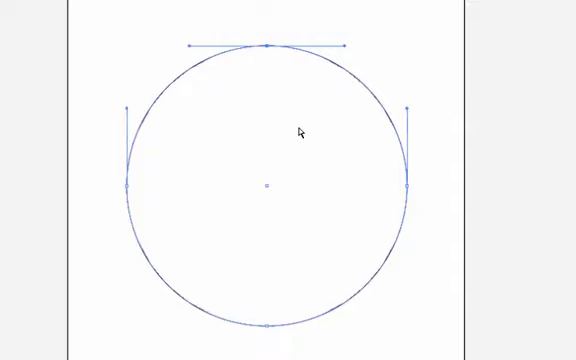
mouse_move(196, 50)
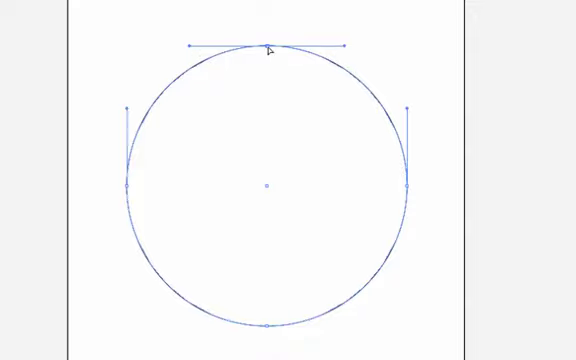
Select the circle's bottom anchor point so its direction handles appear
left_click_drag(272, 48, 278, 28)
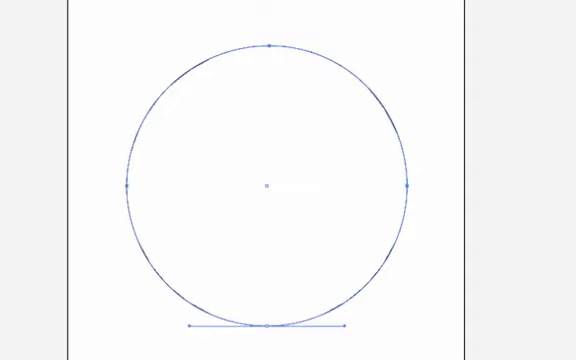
mouse_move(388, 78)
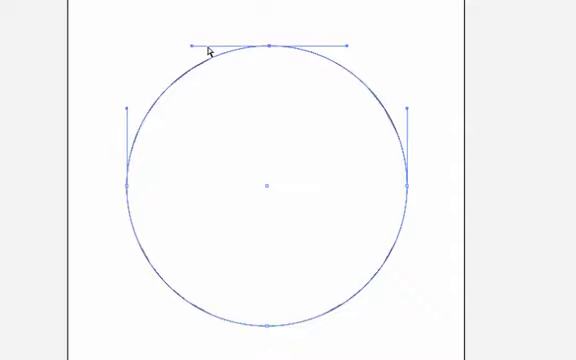
mouse_move(230, 52)
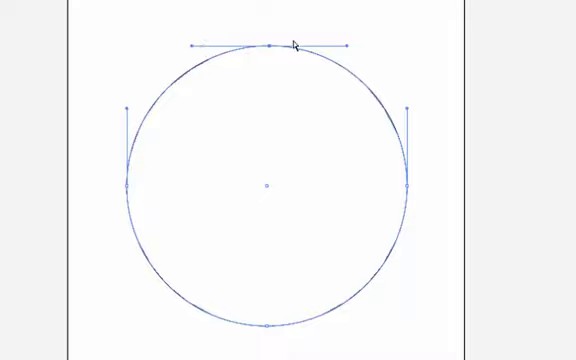
mouse_move(398, 150)
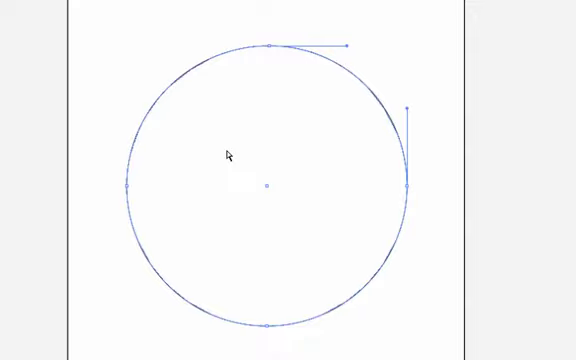
mouse_move(270, 48)
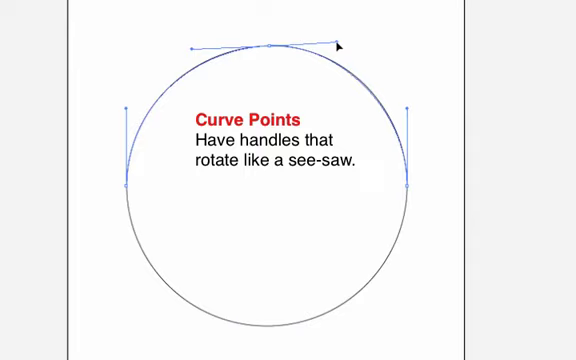
Draw a rectangle left of the circle, then show the circle's anchor-point direction handles
left_click_drag(340, 44, 332, 46)
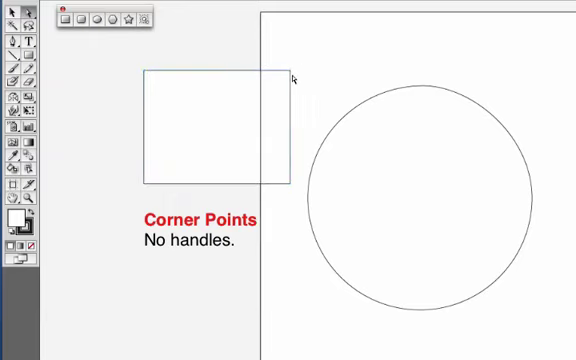
left_click(290, 78)
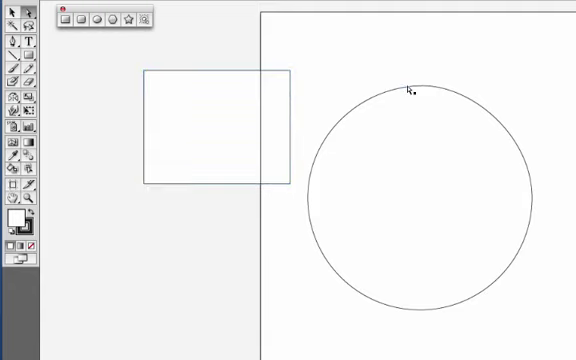
left_click(412, 88)
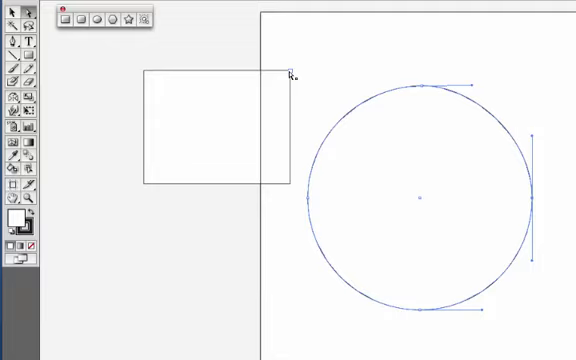
mouse_move(388, 100)
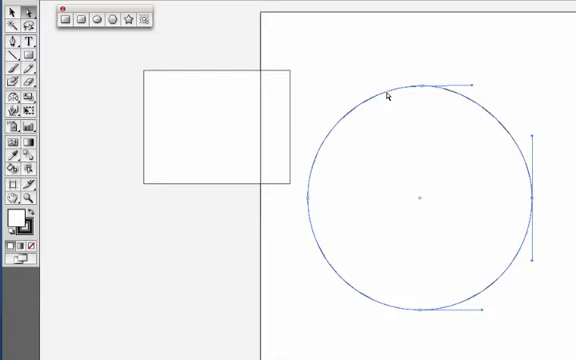
mouse_move(376, 152)
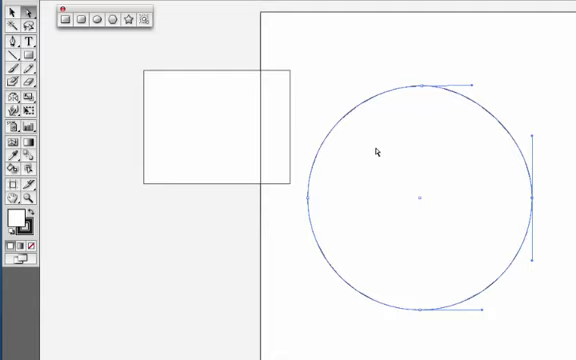